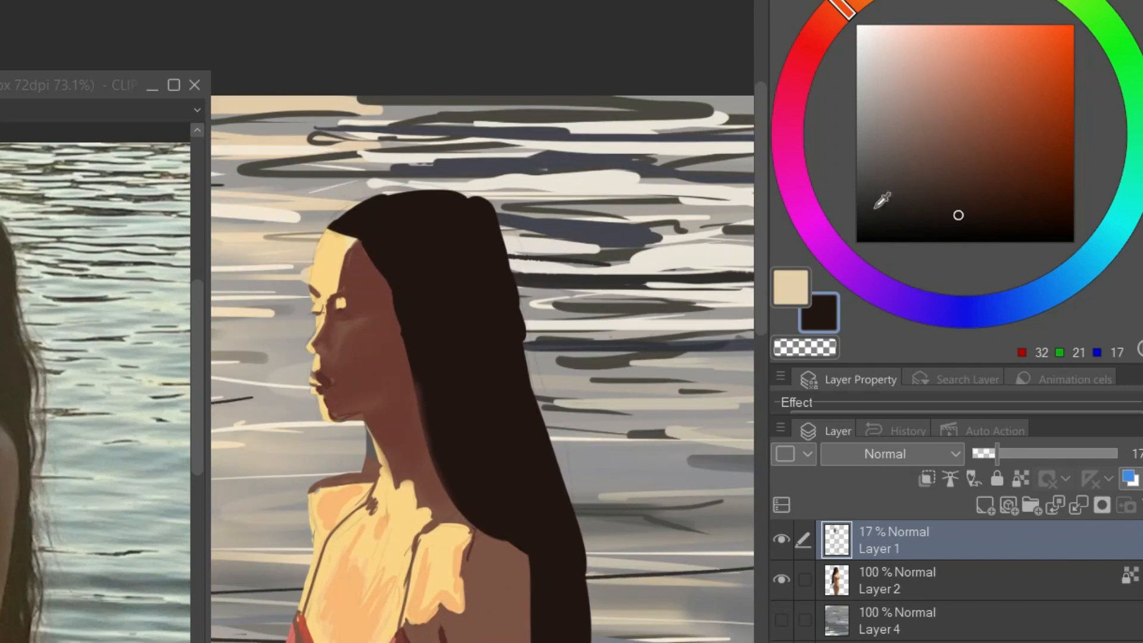
# Set Layer 1 above Color balance 1 to full opacity in the Layer palette.
pyautogui.click(911, 580)
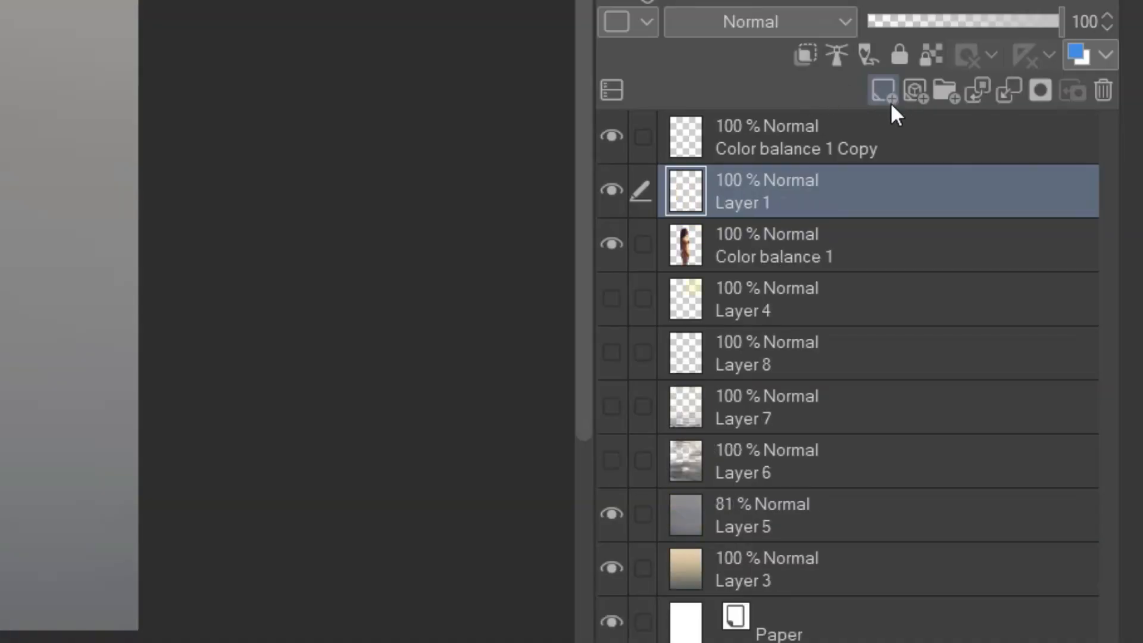
# Apply a Gaussian Blur to the background water layer with strength about 86.
pyautogui.click(758, 22)
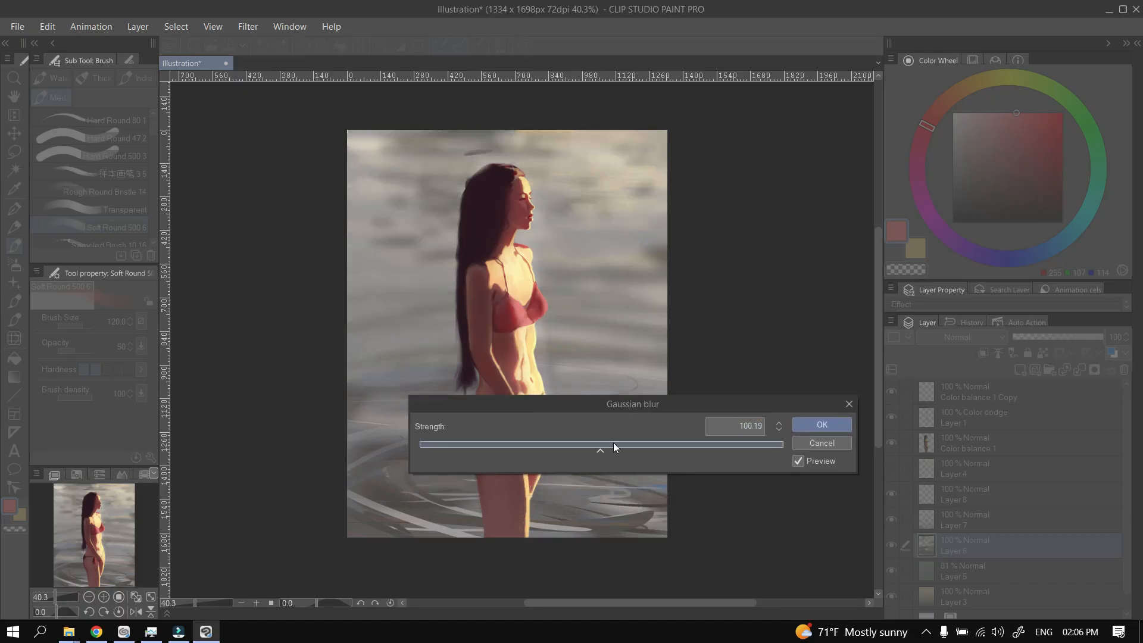
pyautogui.moveTo(612, 448); pyautogui.dragTo(573, 450)
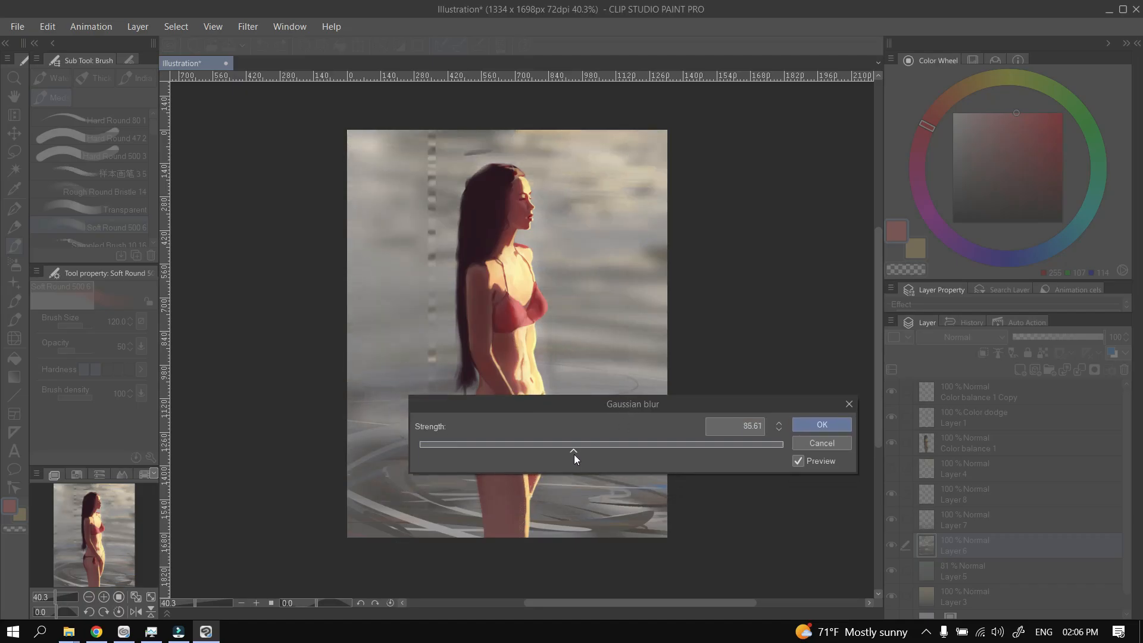